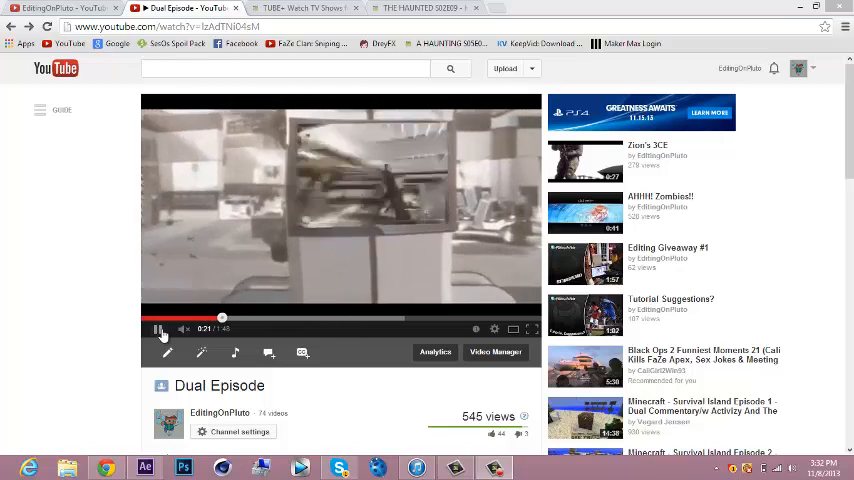
# - Start playing the Dual Episode video to preview the finished TV-screen effect
pyautogui.click(158, 328)
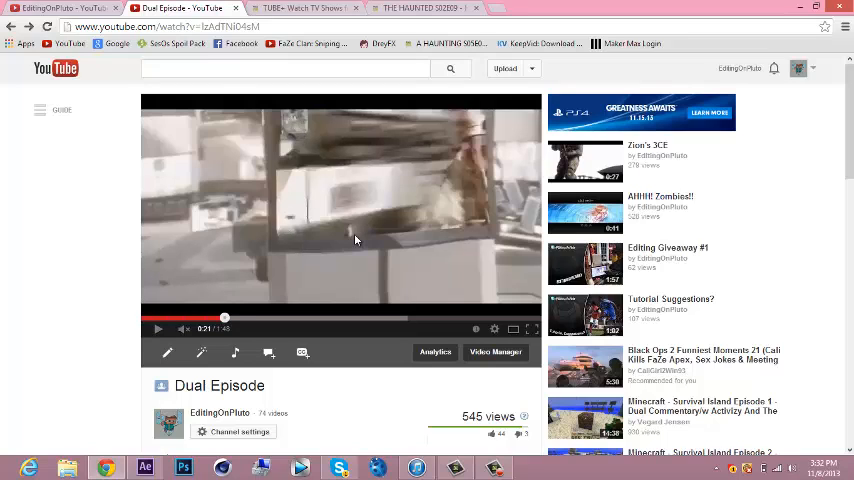
pyautogui.moveTo(844, 28)
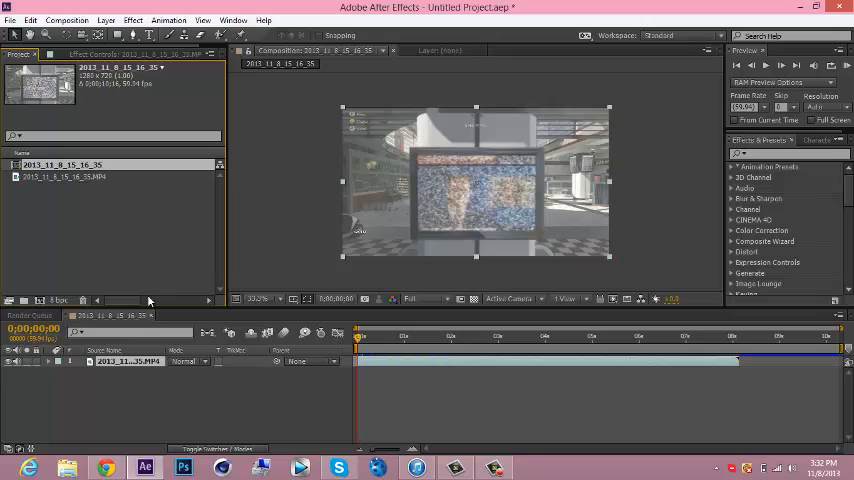
pyautogui.moveTo(336, 344)
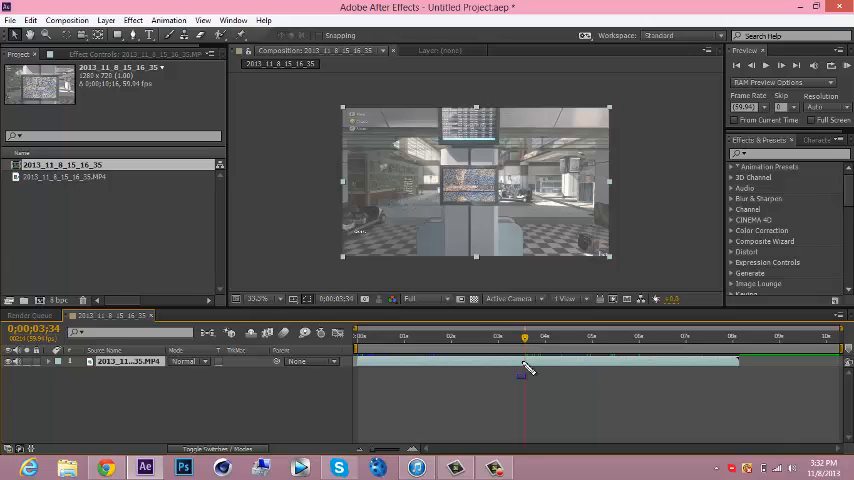
pyautogui.moveTo(536, 378)
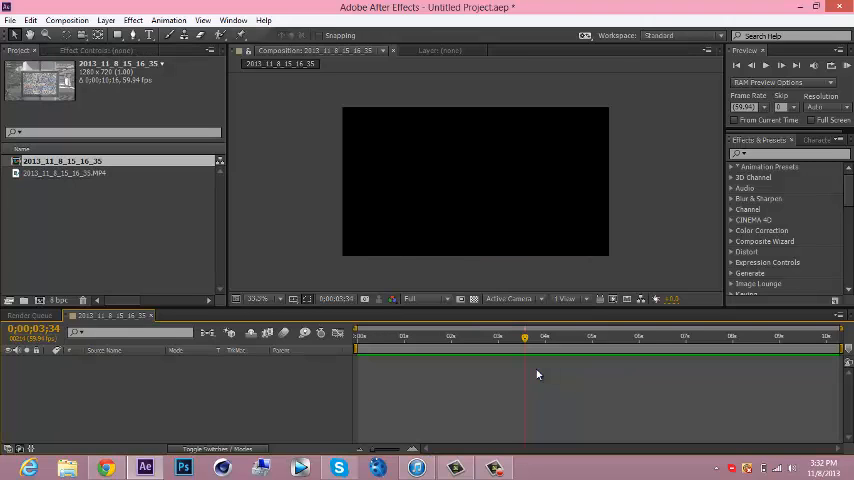
pyautogui.click(64, 164)
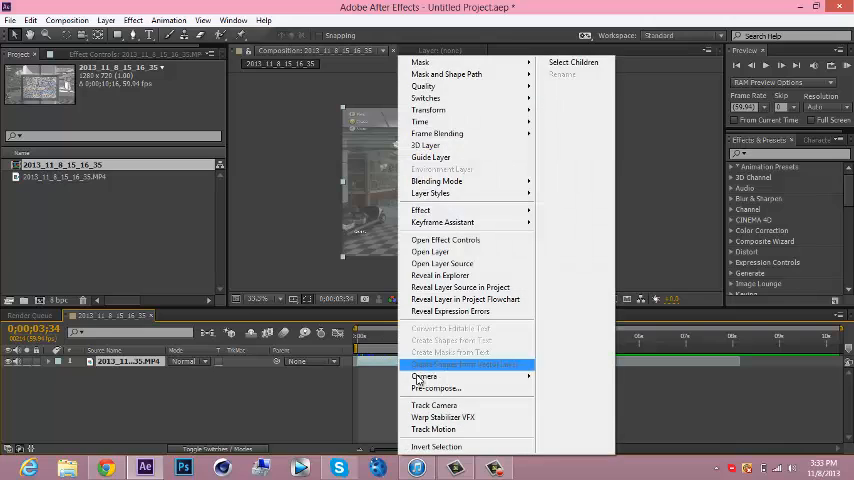
# - Run Track Camera on the gameplay clip so the 3D Camera Tracker analyzes it
pyautogui.click(432, 404)
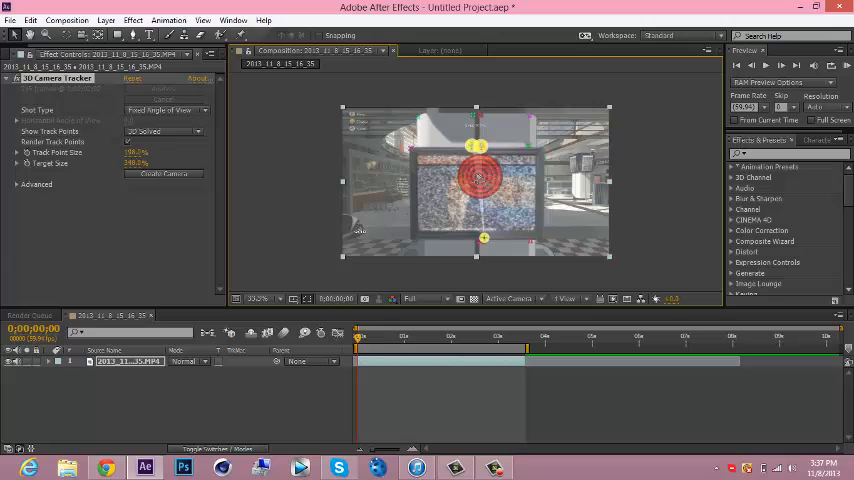
# - Create a tracked solid and camera from the selected TV-screen track points
pyautogui.rightClick(478, 180)
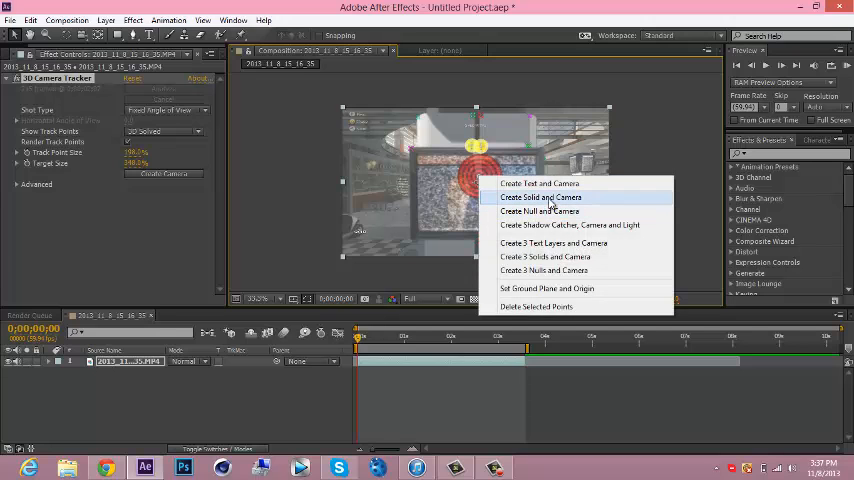
pyautogui.click(540, 196)
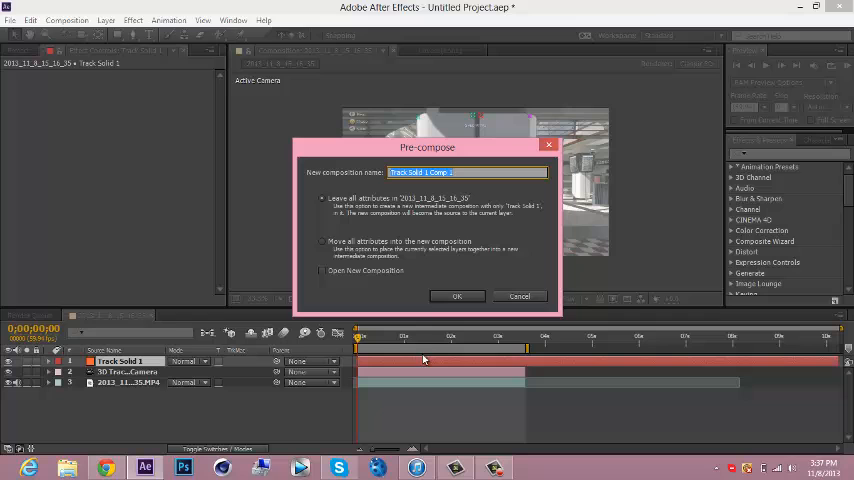
pyautogui.moveTo(392, 204)
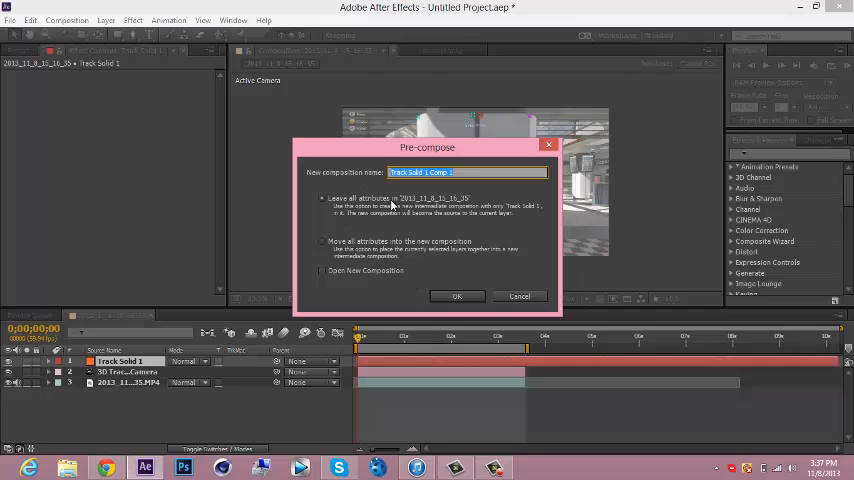
# - Pre-compose the track solid into a new composition and confirm
pyautogui.click(458, 296)
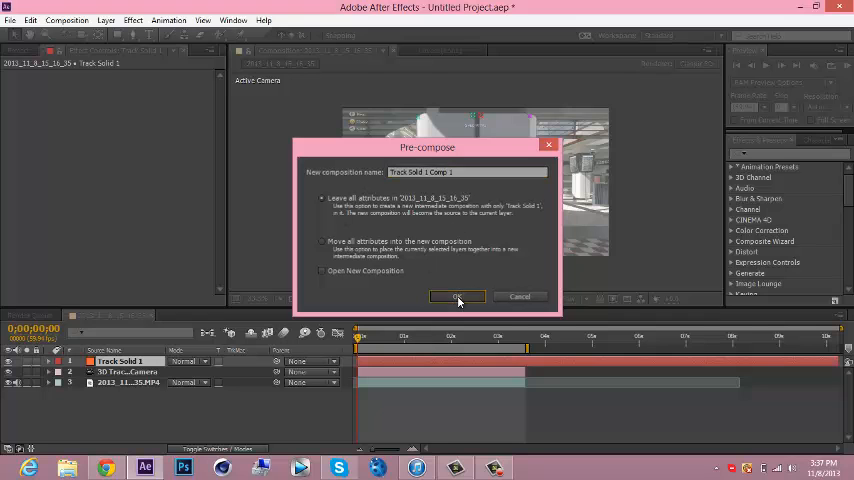
pyautogui.click(458, 296)
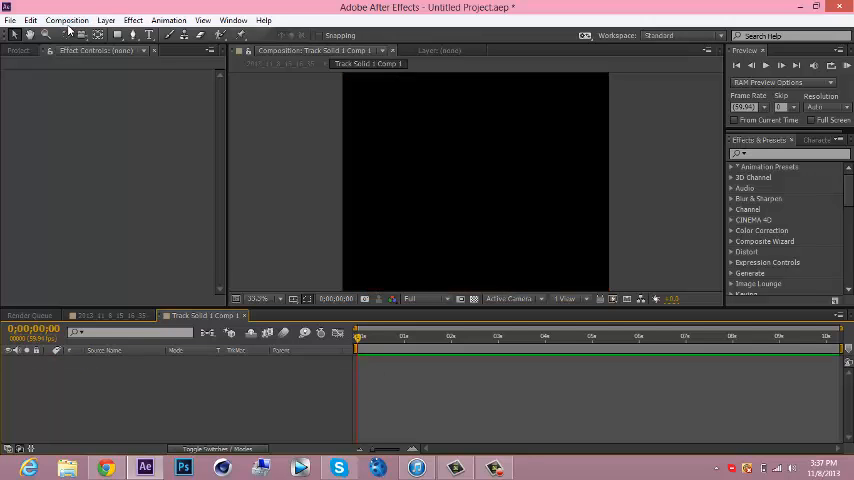
# - Set the track solid composition's height to 720 in Composition Settings
pyautogui.click(68, 20)
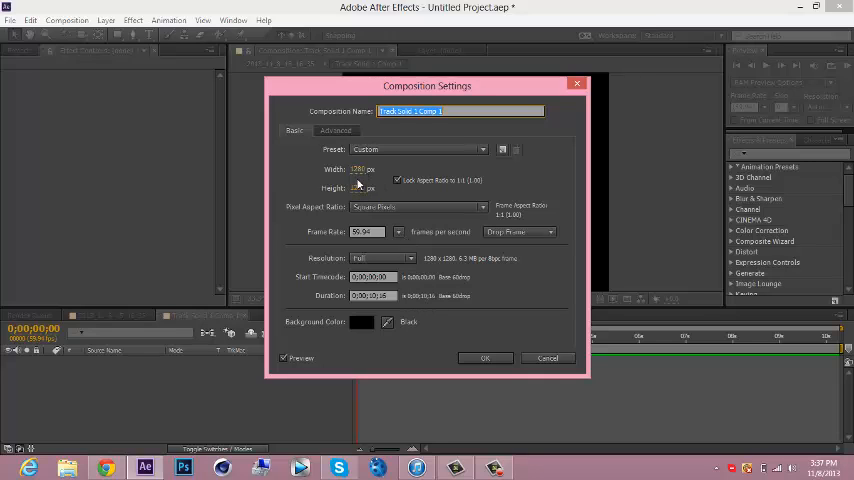
pyautogui.click(360, 188)
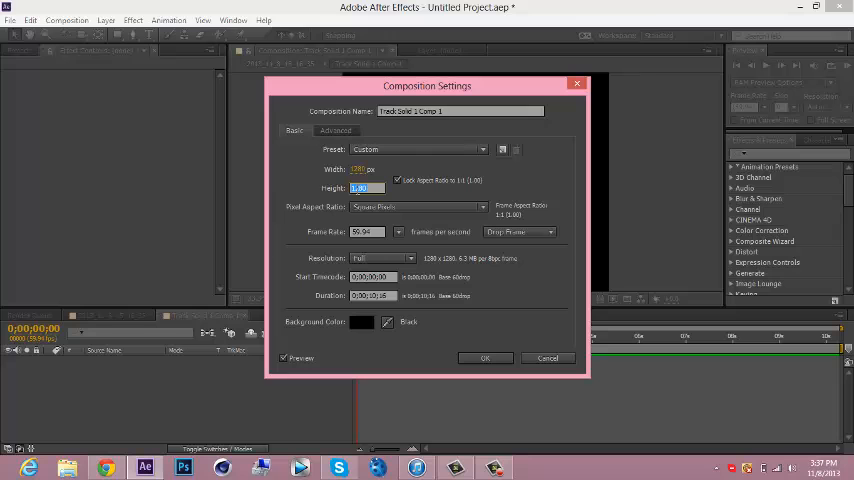
pyautogui.write('720')
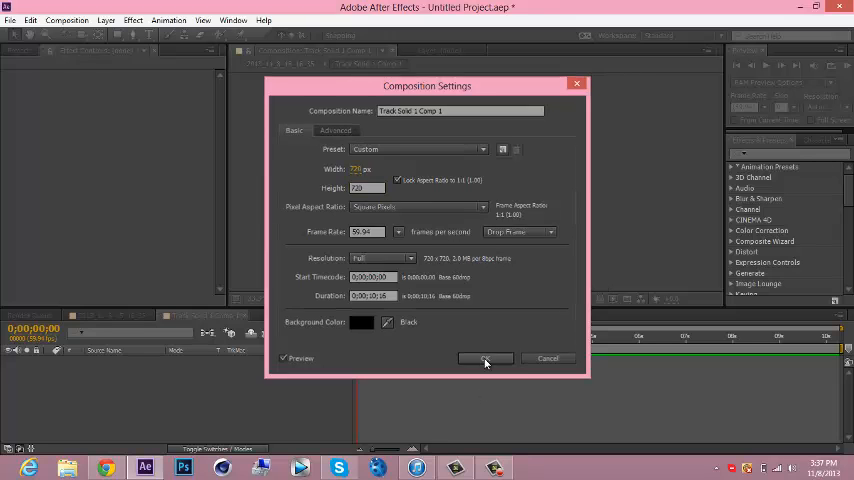
pyautogui.click(484, 358)
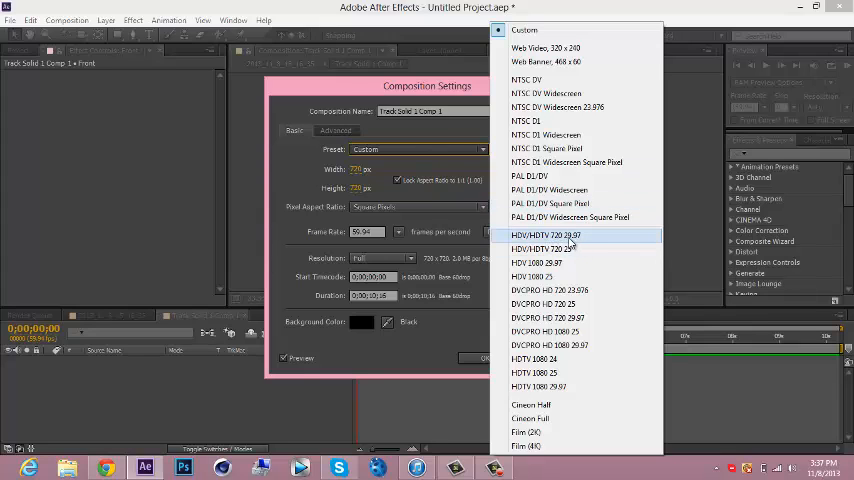
# - Apply the HDV/HDTV 720 preset with a 59.94 frame rate and confirm
pyautogui.click(544, 236)
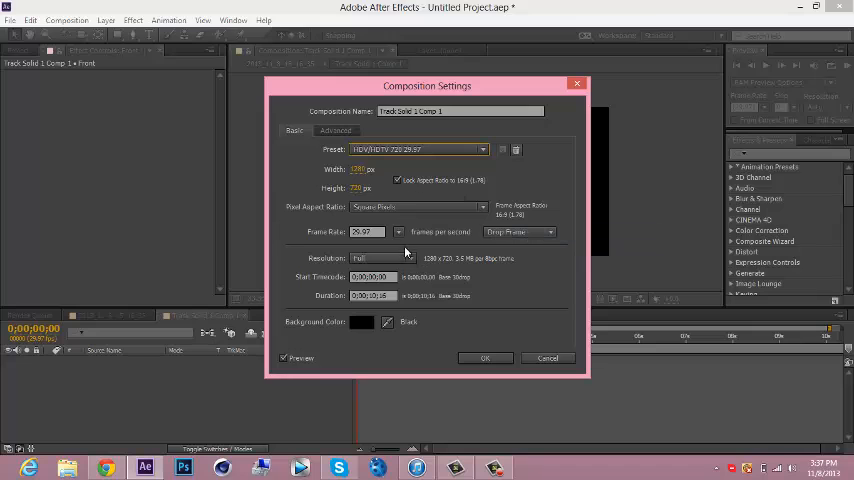
pyautogui.click(400, 232)
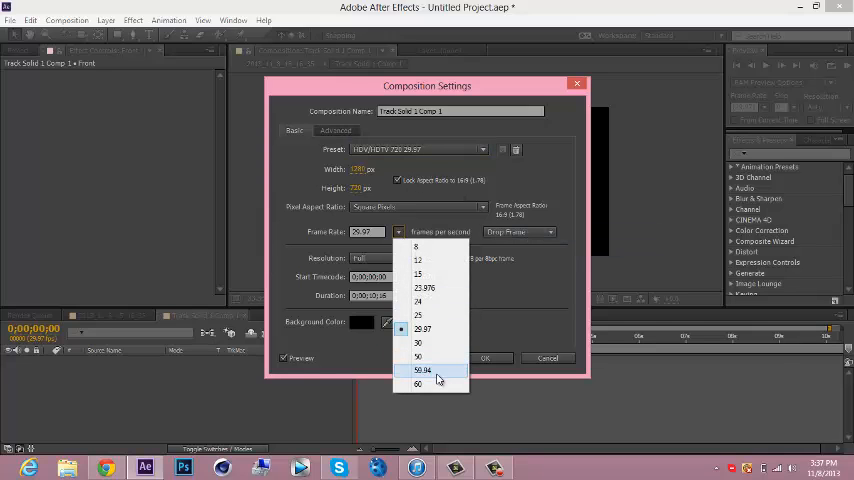
pyautogui.click(422, 372)
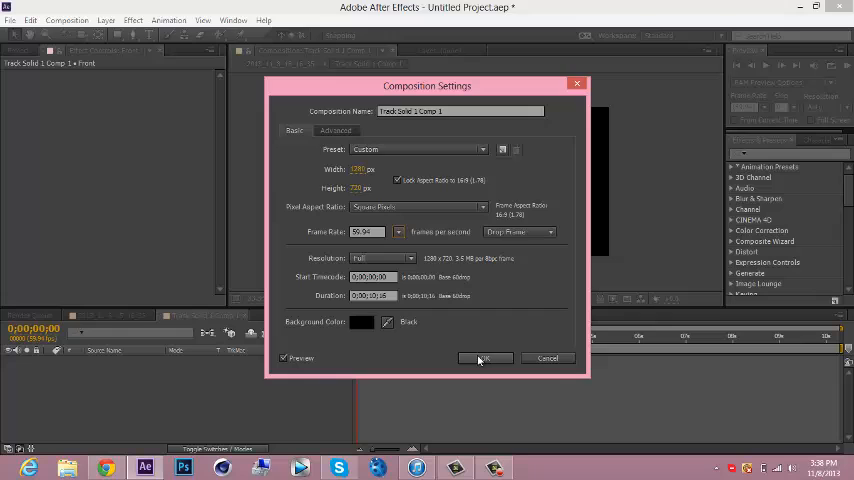
pyautogui.click(484, 358)
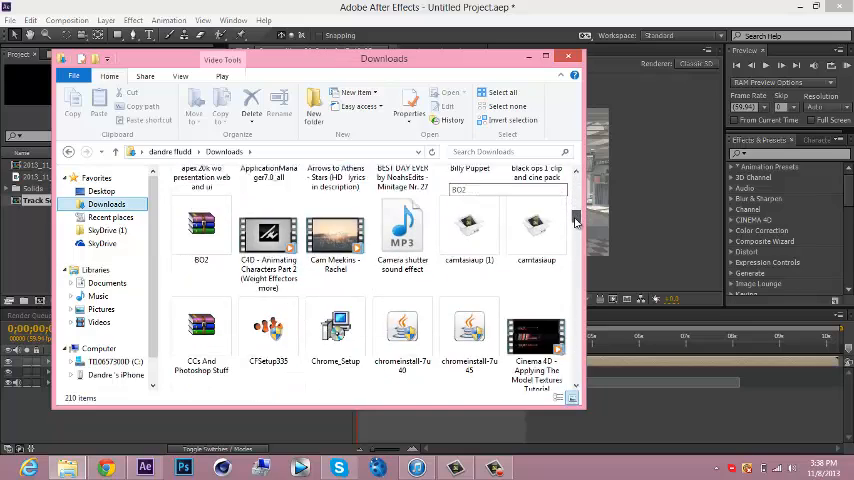
# - Locate and select the 100KIntro video file in the Downloads folder
pyautogui.scroll(-3)
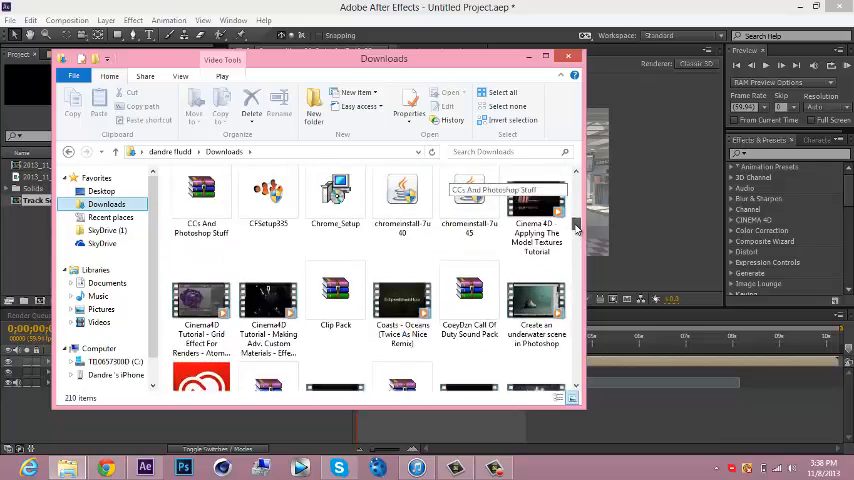
pyautogui.scroll(-3)
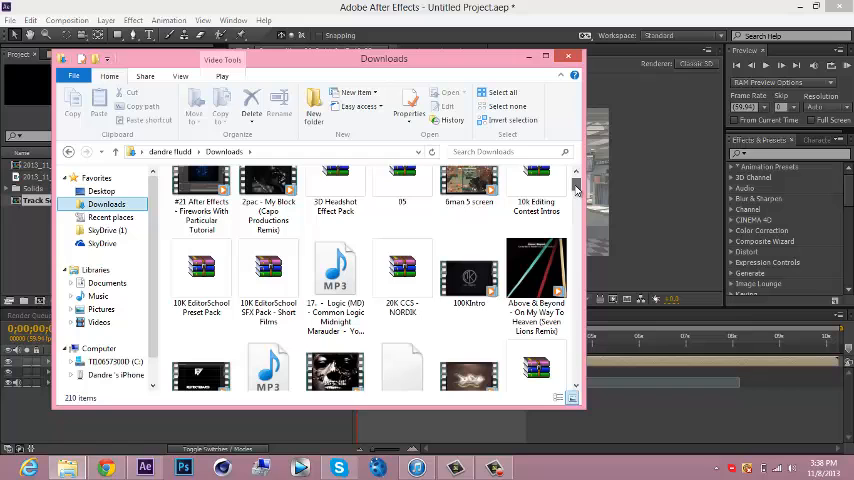
pyautogui.click(470, 276)
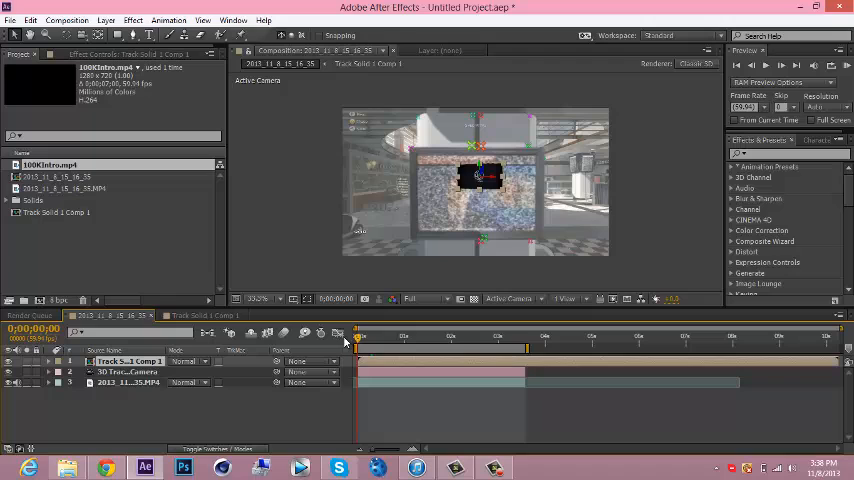
pyautogui.moveTo(344, 408)
pyautogui.write('corne')
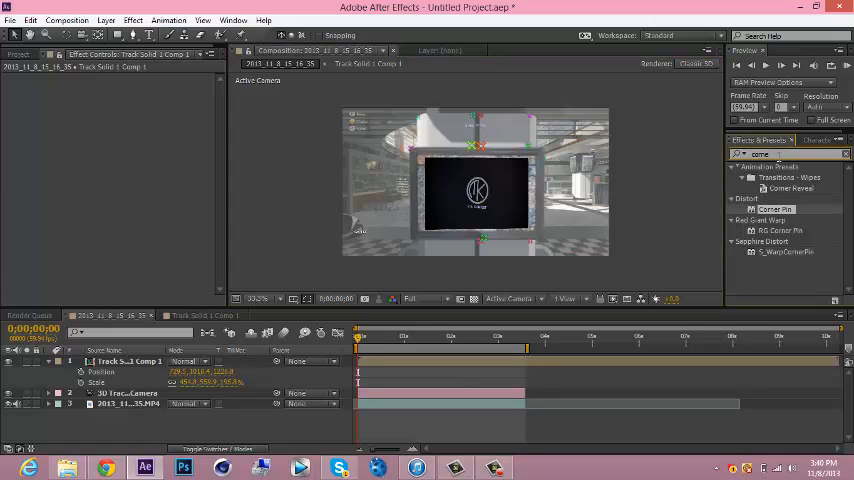
# - Apply the Corner Pin effect from Effects & Presets to the intro layer
pyautogui.click(776, 208)
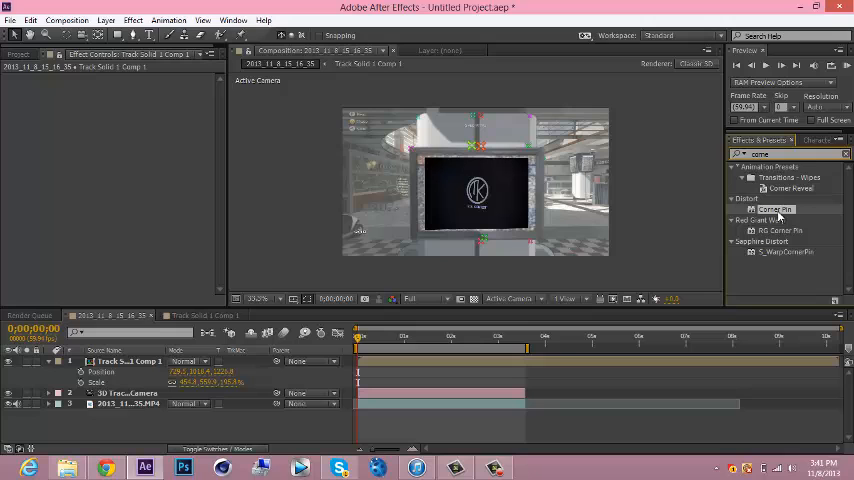
pyautogui.click(396, 360)
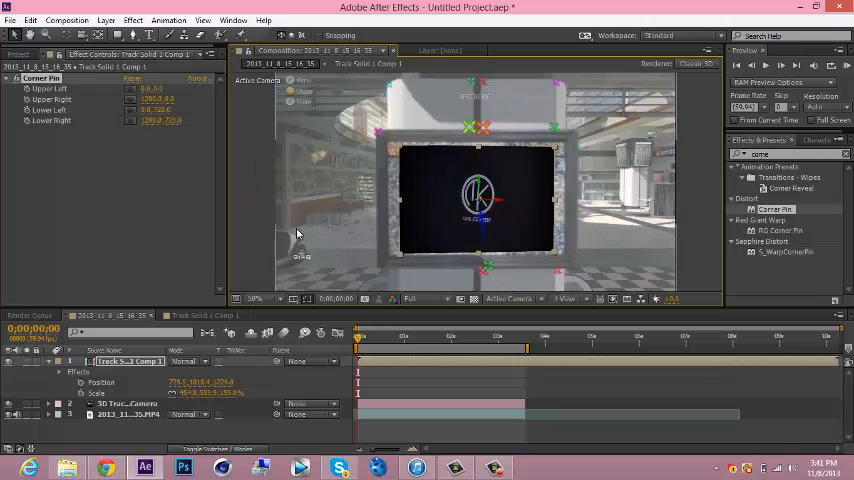
# - Zoom the viewer in and drag an intro corner onto the TV screen's corner
pyautogui.click(254, 298)
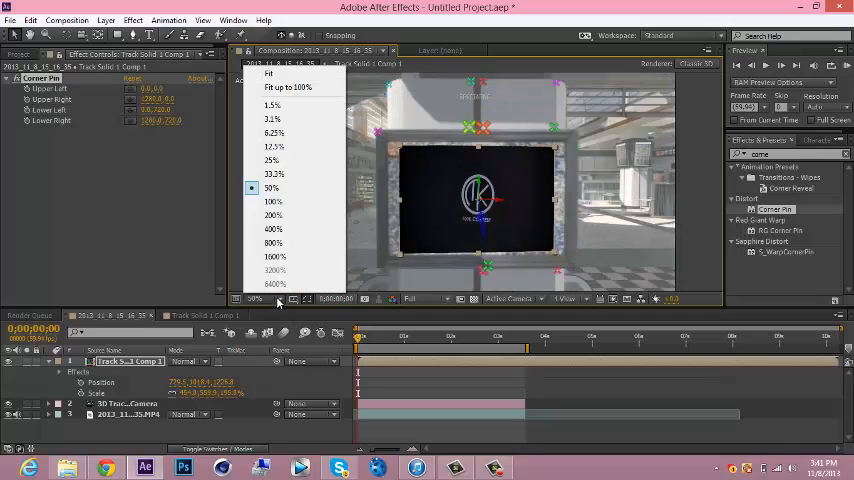
pyautogui.click(272, 200)
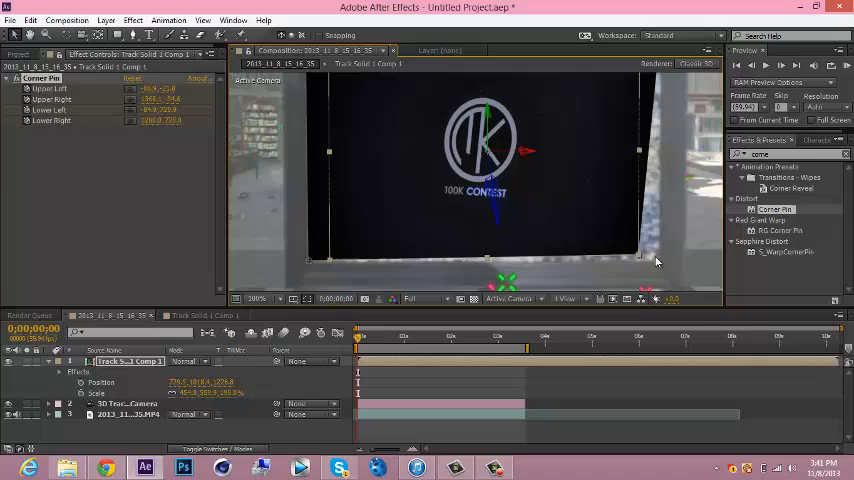
pyautogui.moveTo(640, 258); pyautogui.dragTo(660, 264)
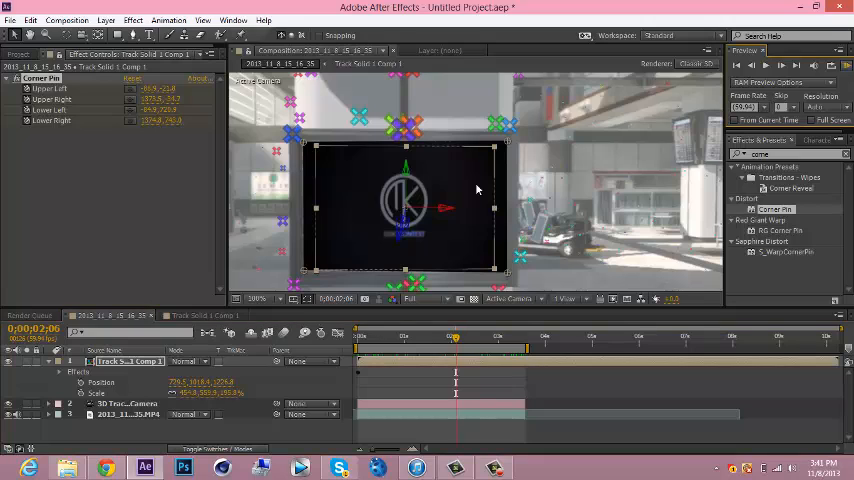
pyautogui.moveTo(238, 312)
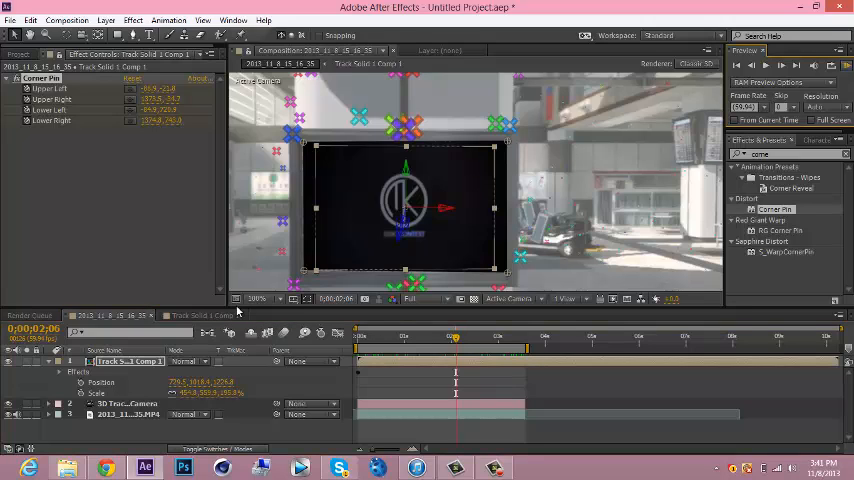